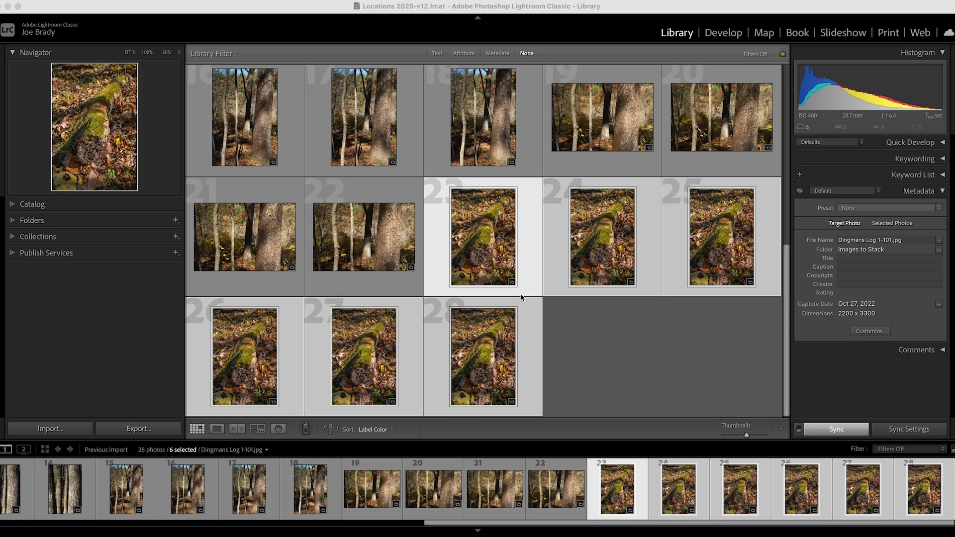
pyautogui.moveTo(498, 370)
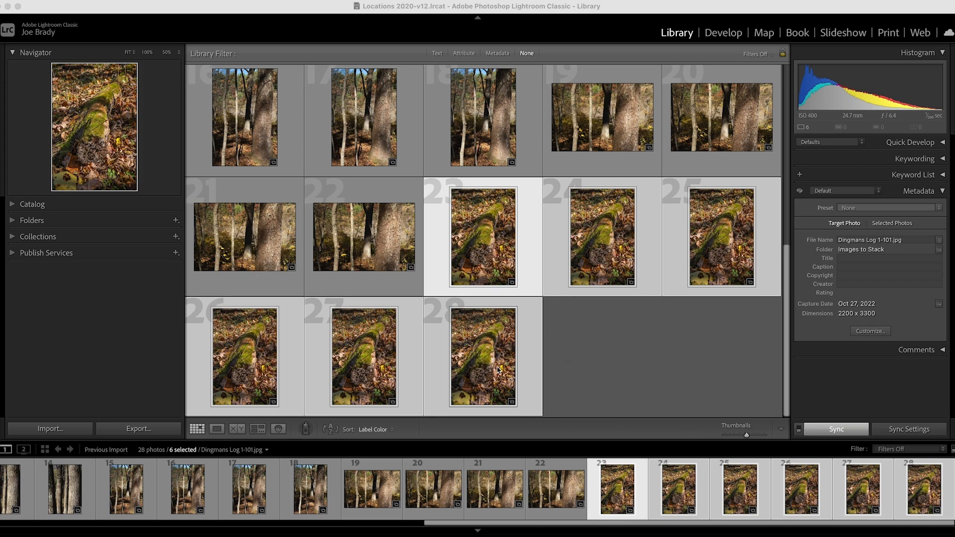
pyautogui.moveTo(491, 263)
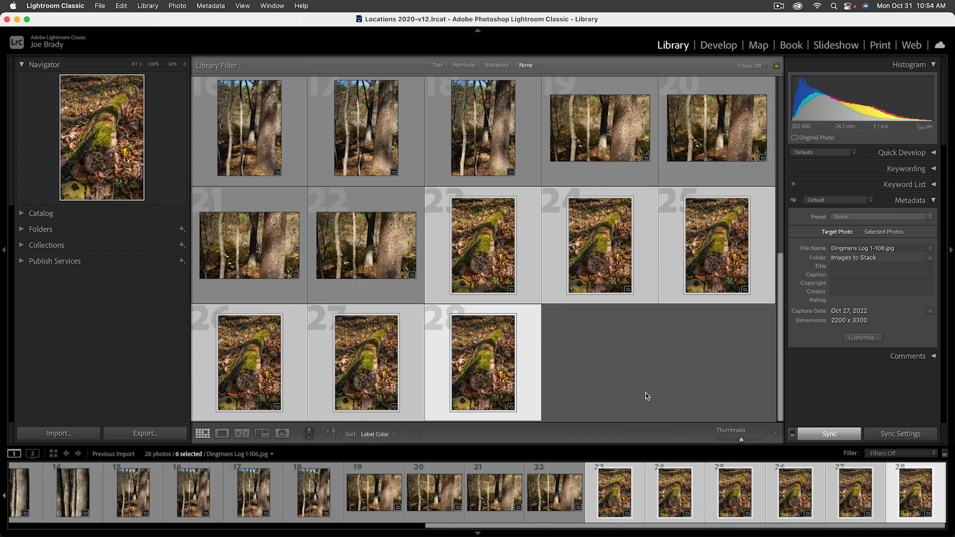
pyautogui.moveTo(214, 68)
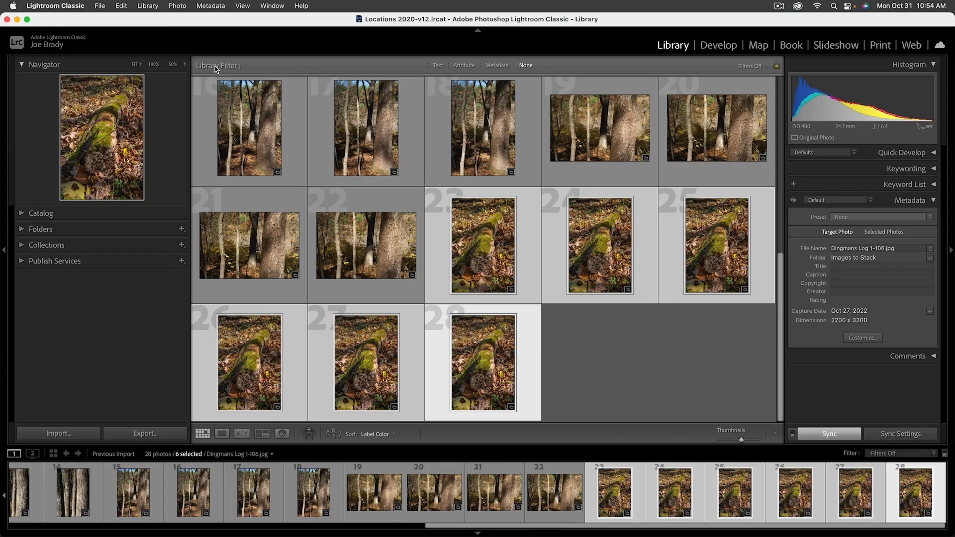
# - Send the six selected mossy log photos to Photoshop as layers of one document
pyautogui.click(177, 6)
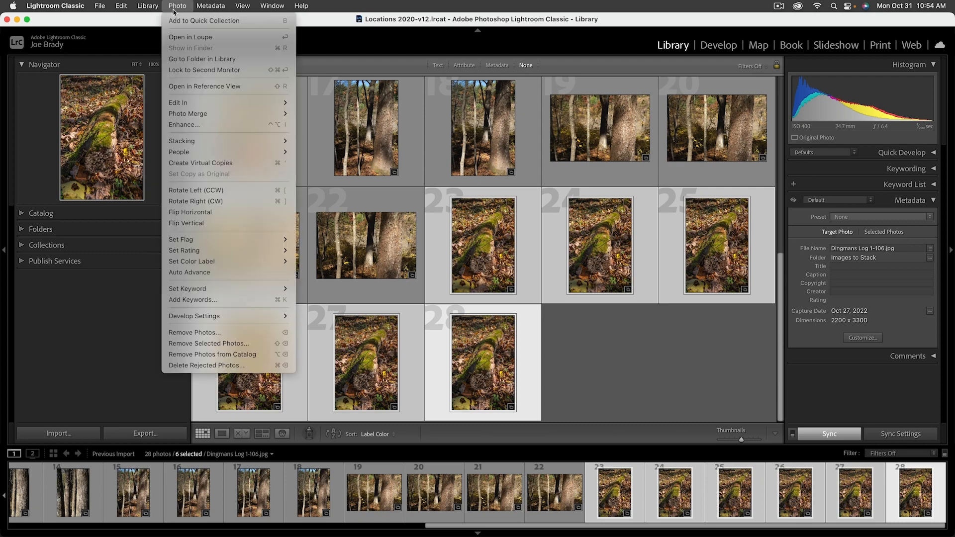
pyautogui.moveTo(178, 101)
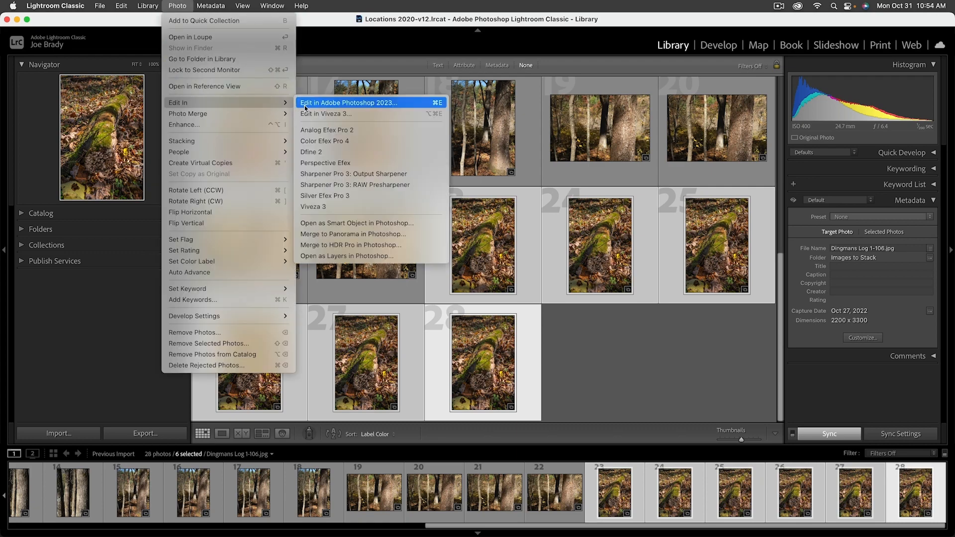
pyautogui.moveTo(353, 174)
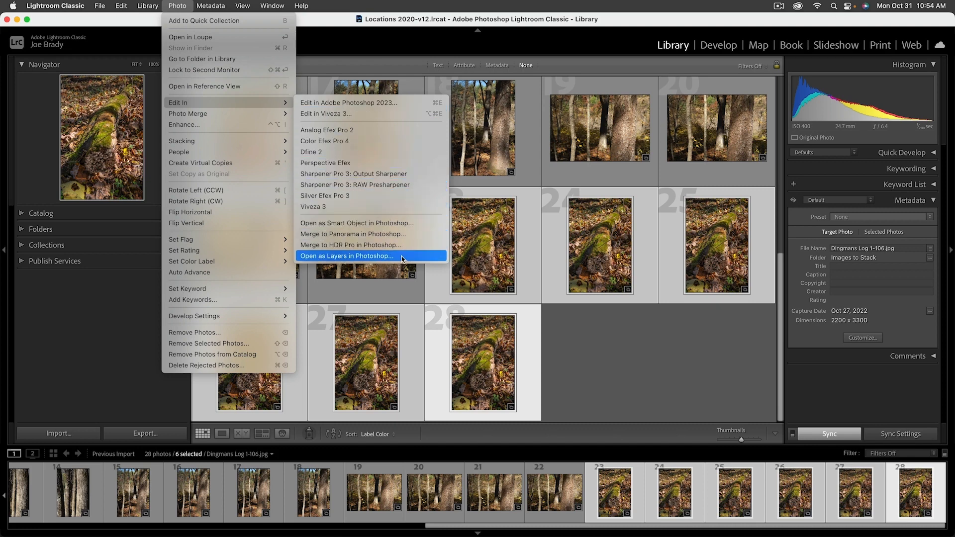
pyautogui.click(347, 255)
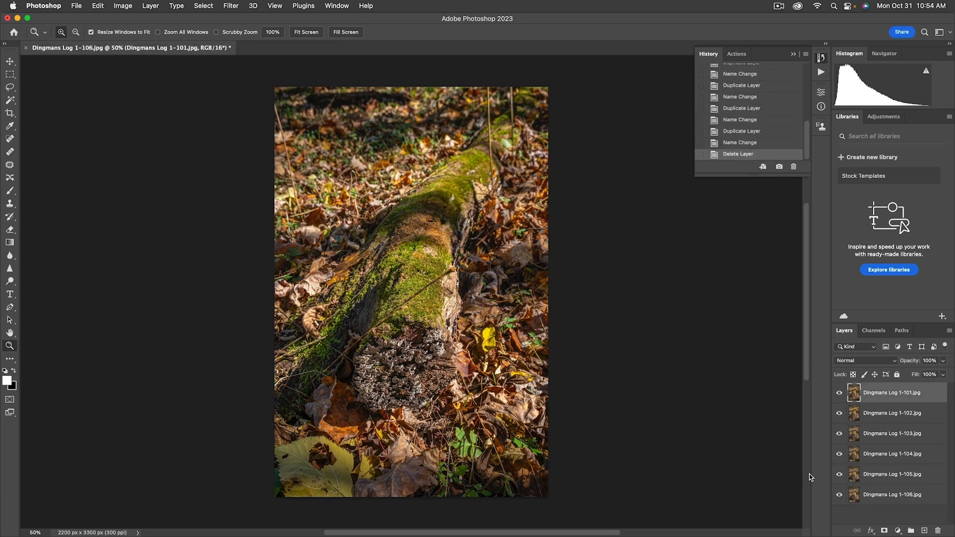
pyautogui.click(839, 414)
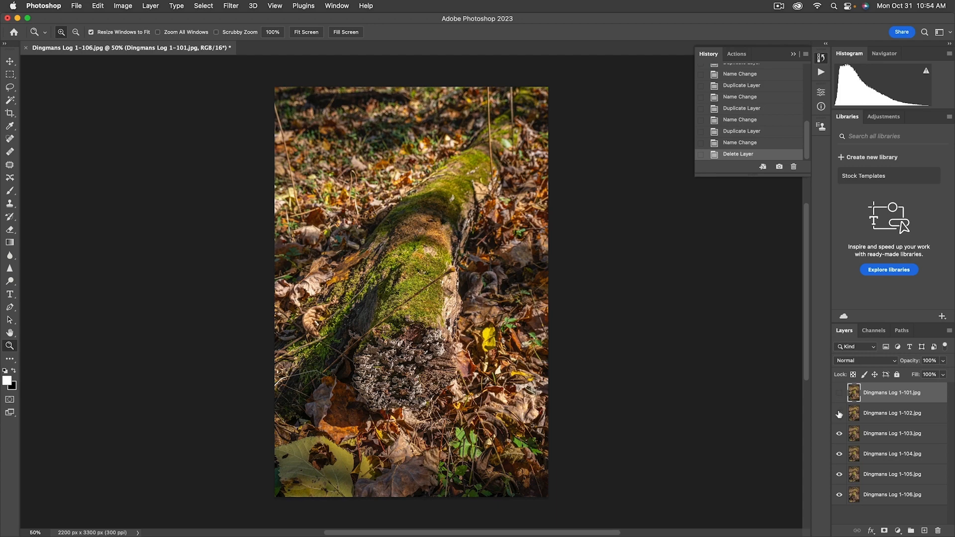
pyautogui.click(839, 413)
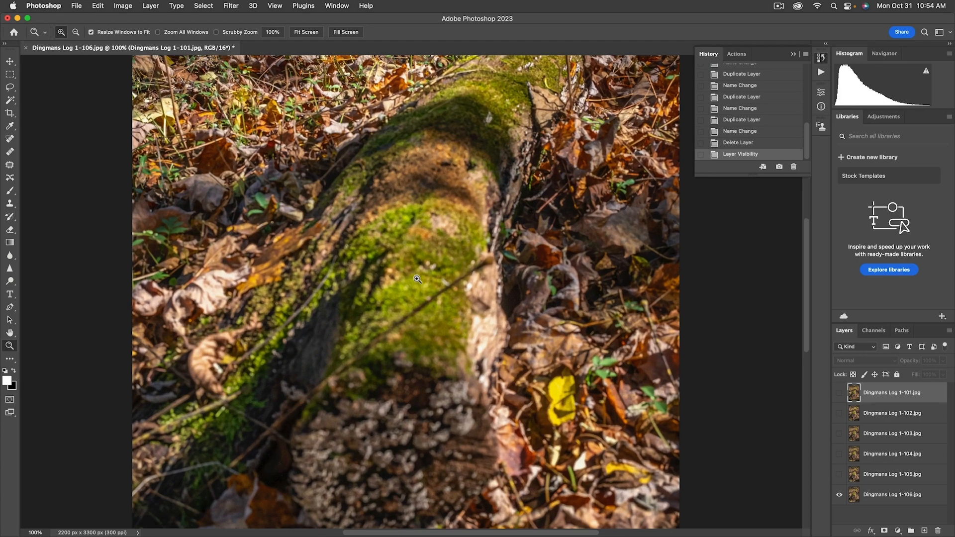
pyautogui.moveTo(419, 448)
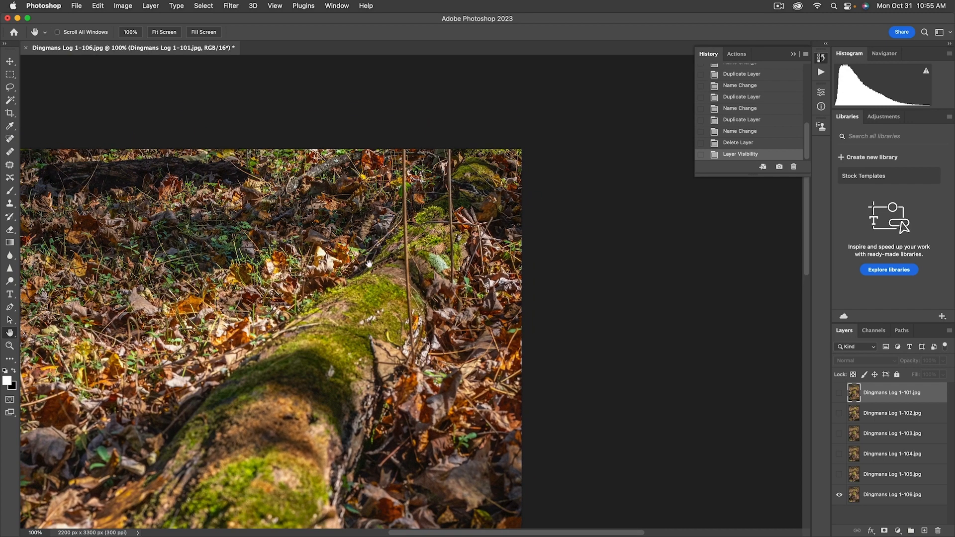
pyautogui.moveTo(369, 264)
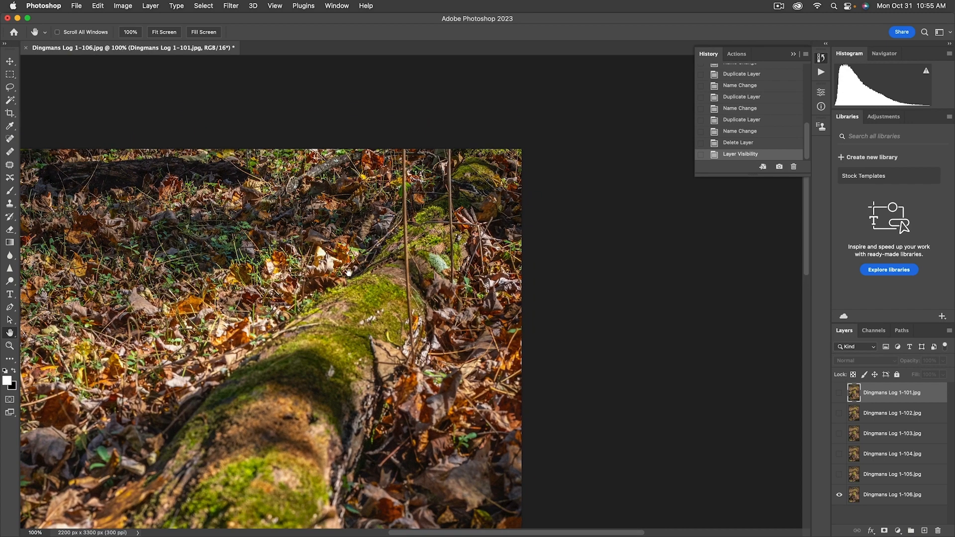
pyautogui.moveTo(359, 347)
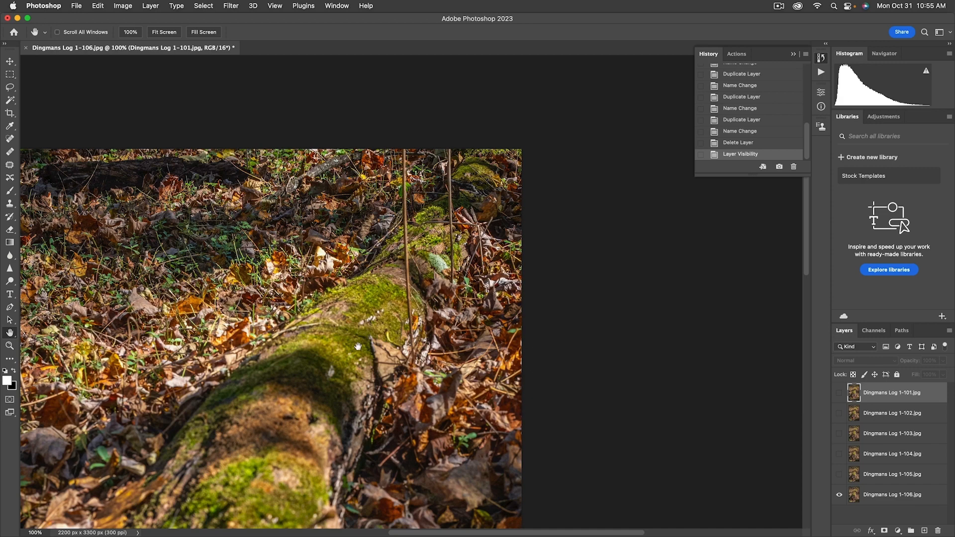
pyautogui.click(839, 475)
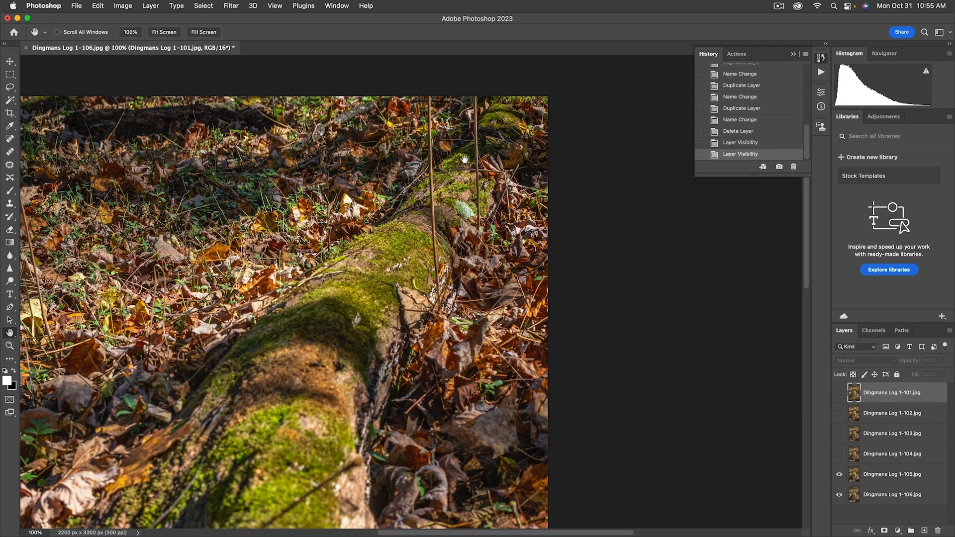
pyautogui.moveTo(562, 312)
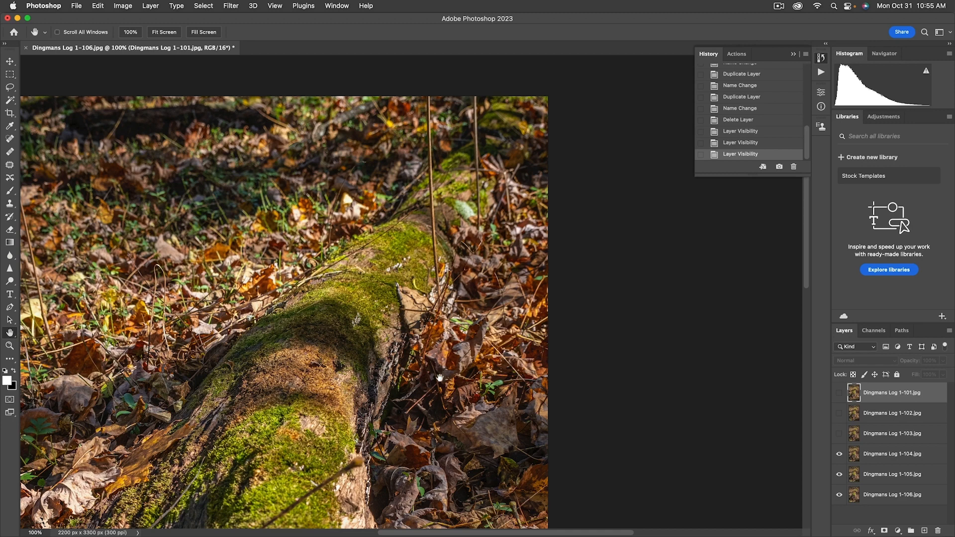
pyautogui.moveTo(438, 378); pyautogui.dragTo(363, 210)
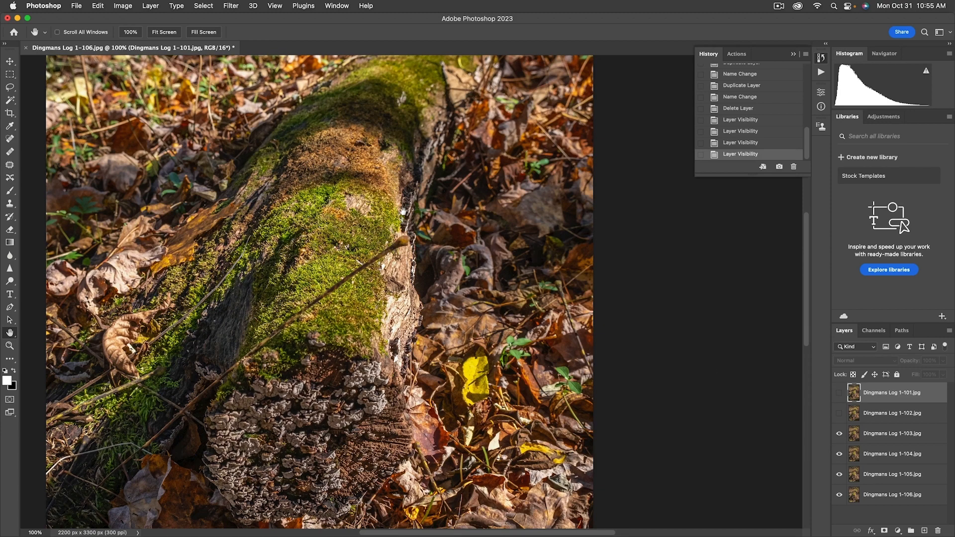
pyautogui.moveTo(399, 245)
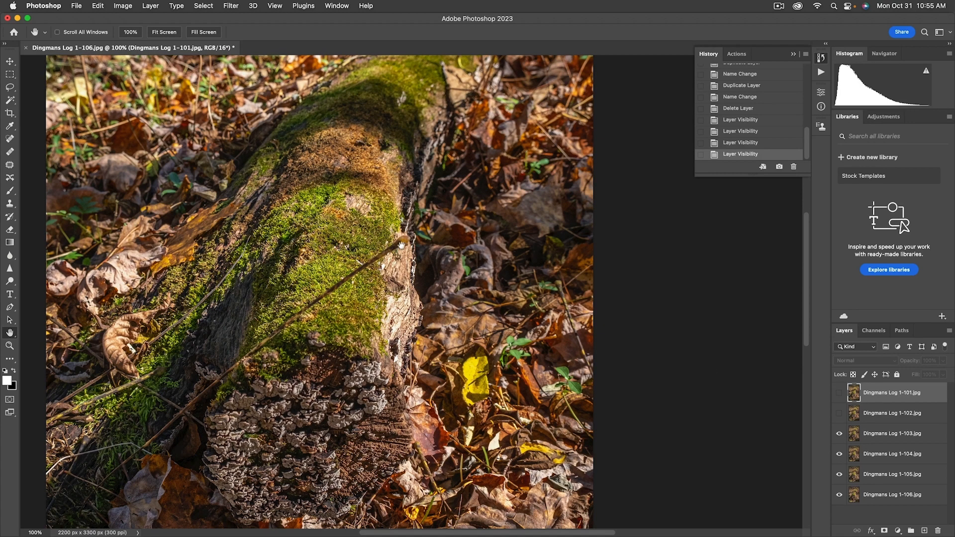
pyautogui.moveTo(298, 322)
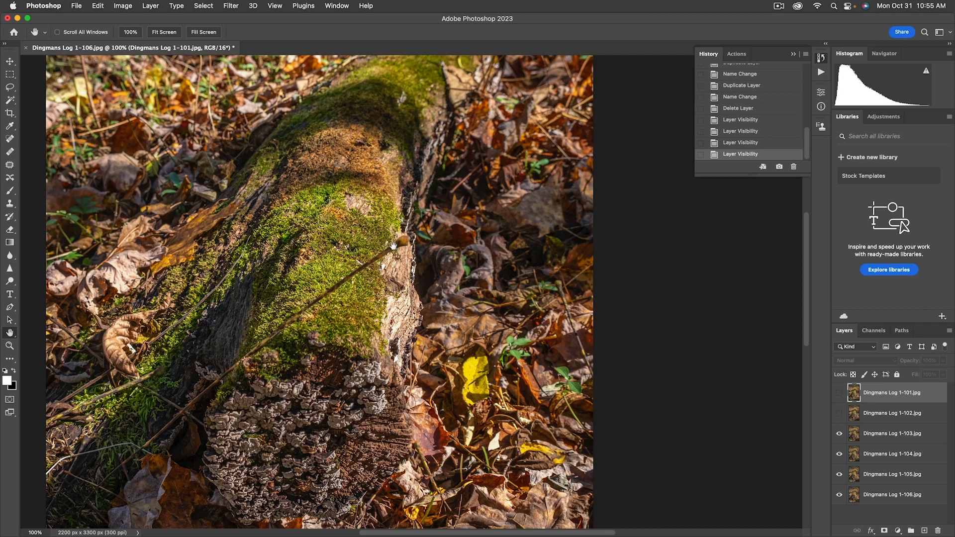
pyautogui.moveTo(332, 346)
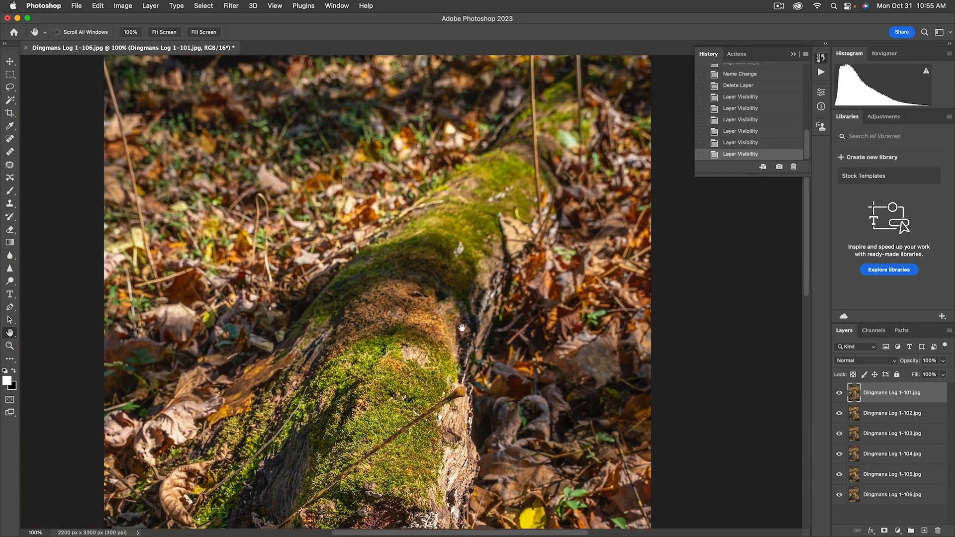
# - Auto-align all six log layers using Auto projection
pyautogui.click(163, 31)
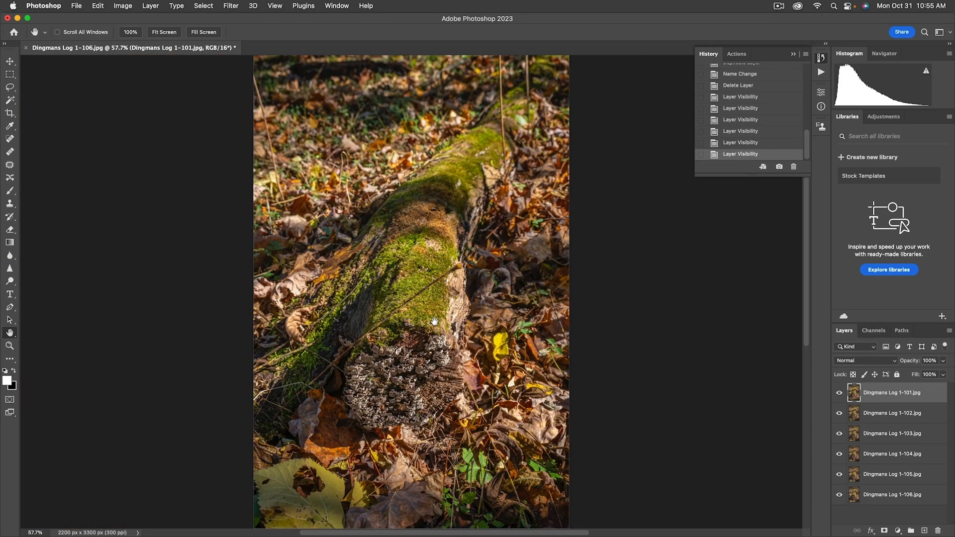
pyautogui.moveTo(496, 443)
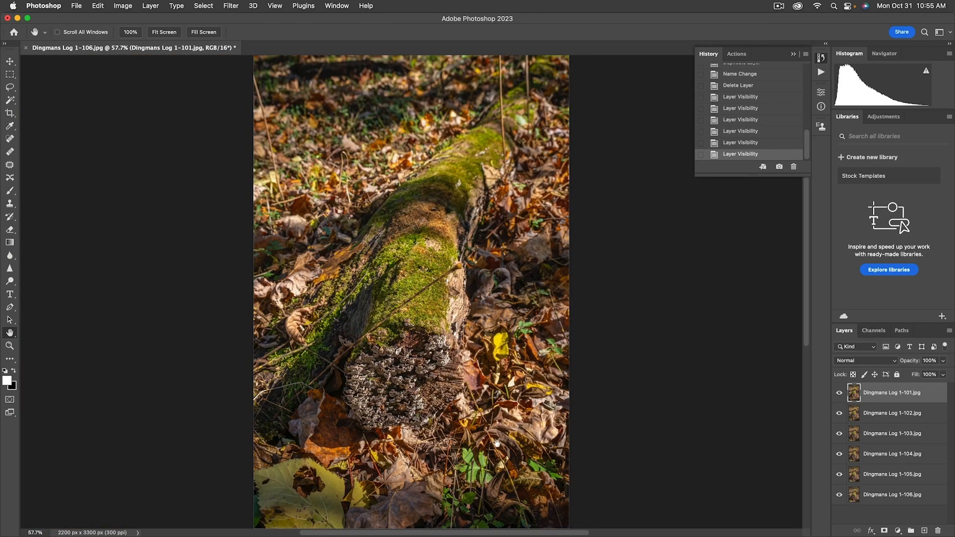
pyautogui.moveTo(445, 508)
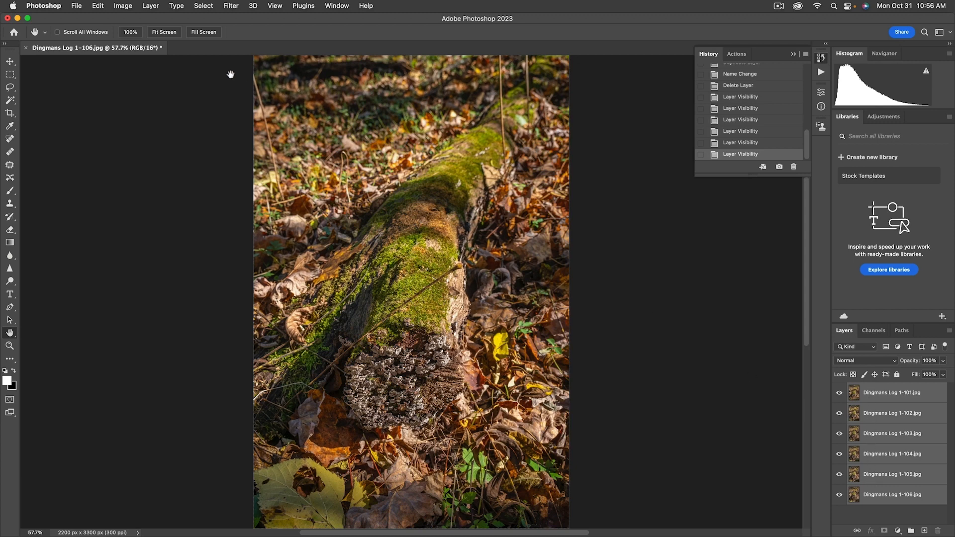
pyautogui.click(98, 6)
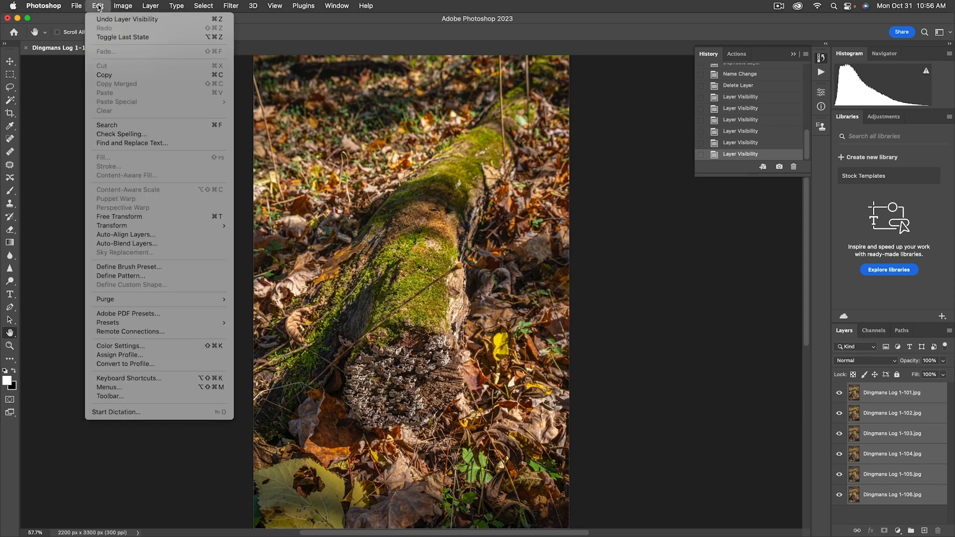
pyautogui.moveTo(126, 234)
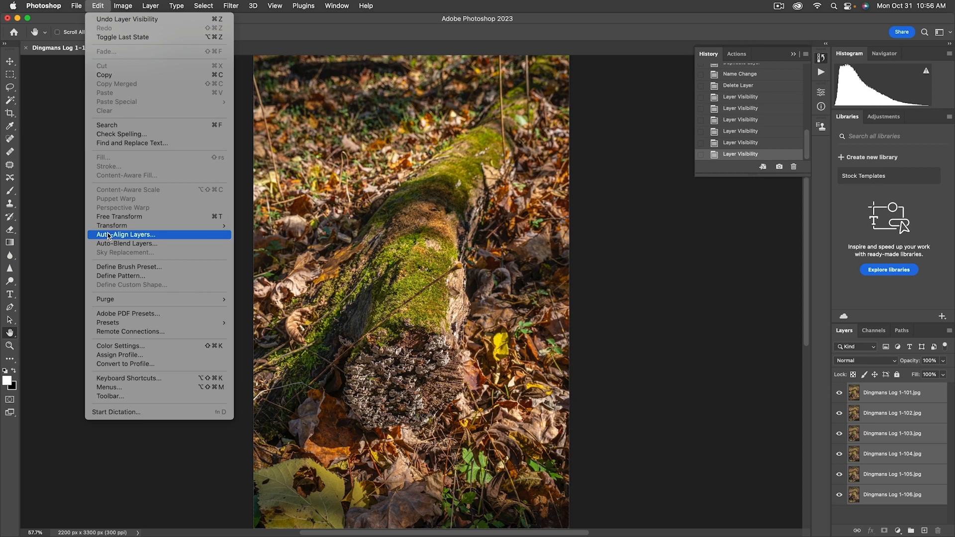
pyautogui.click(127, 235)
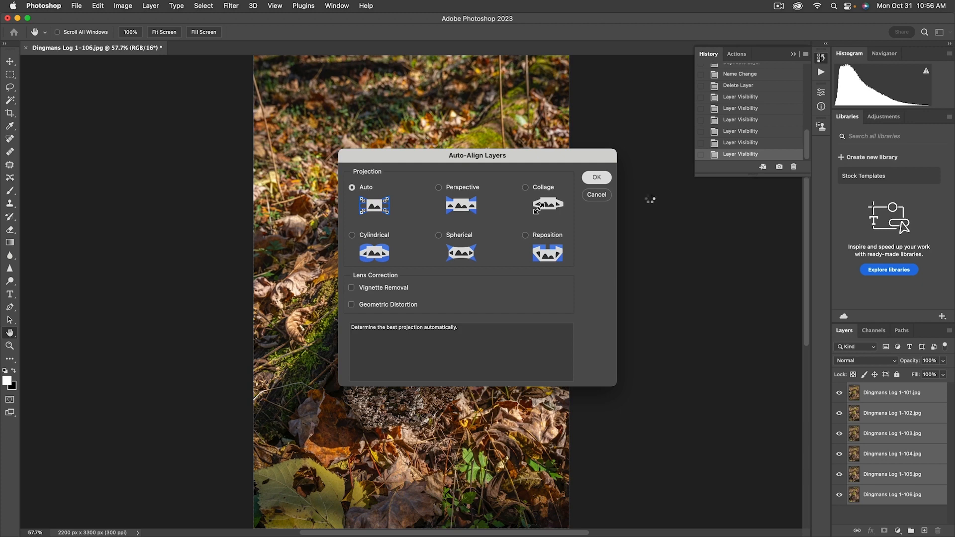
pyautogui.click(595, 177)
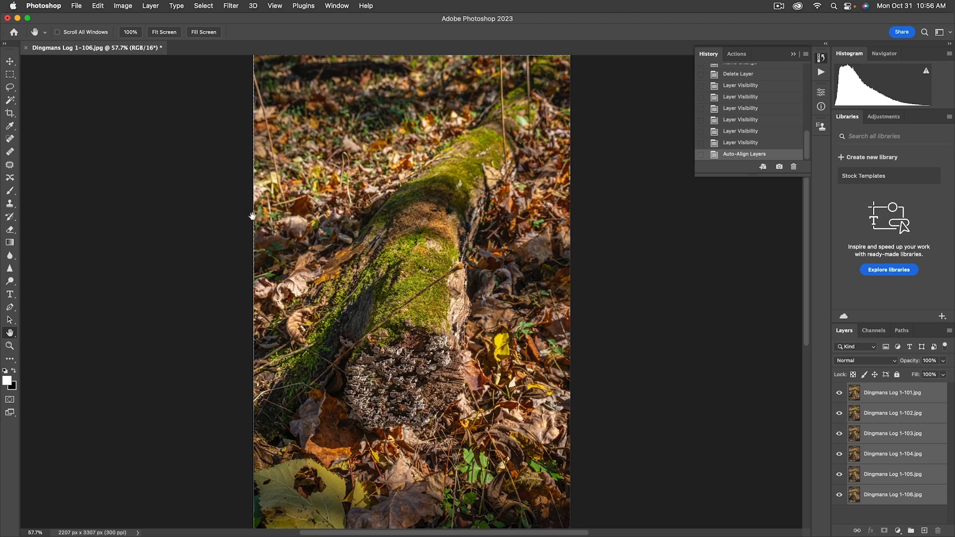
pyautogui.moveTo(396, 287)
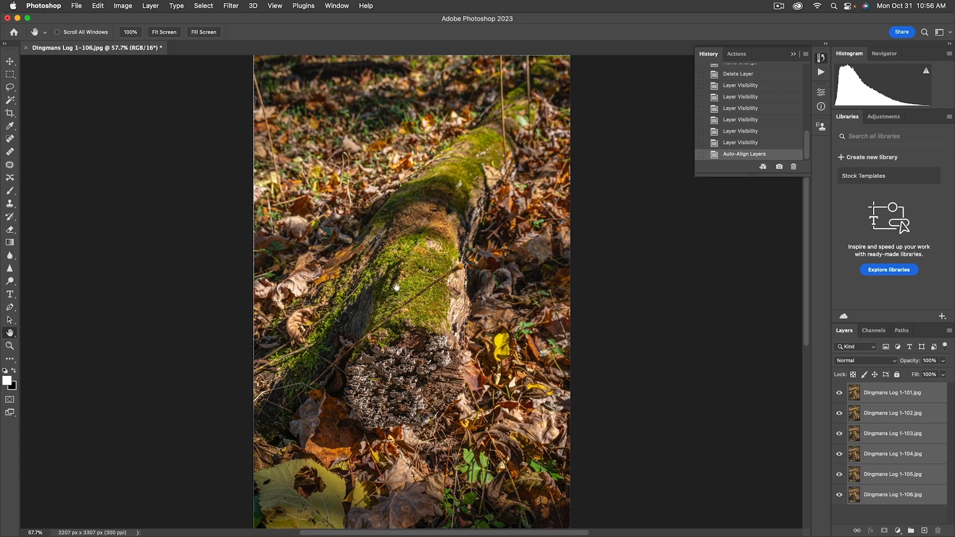
pyautogui.moveTo(171, 111)
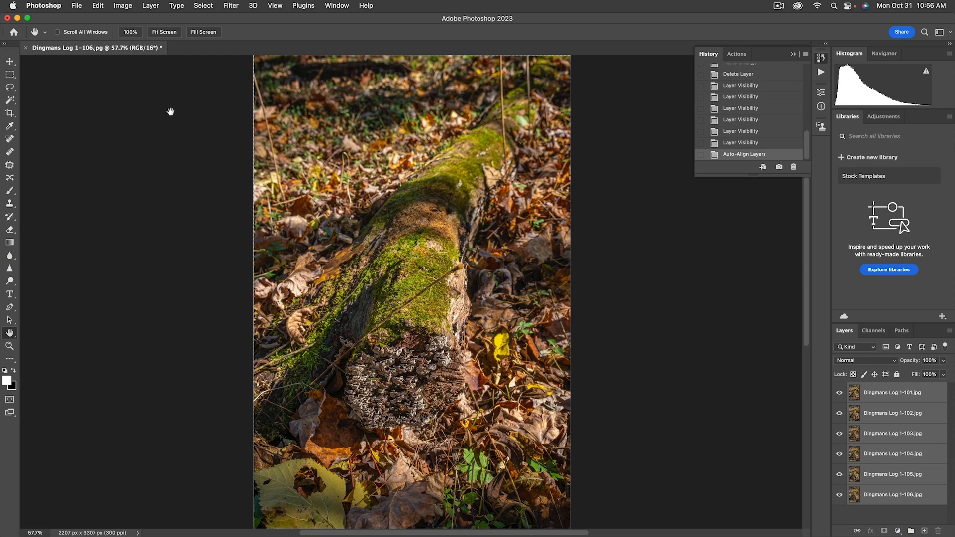
pyautogui.moveTo(108, 43)
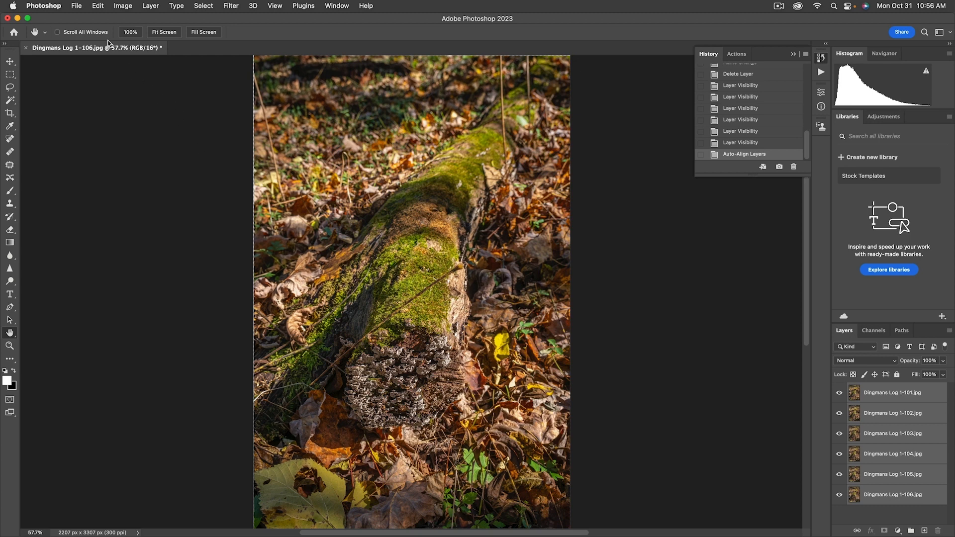
# - Auto-blend the six aligned layers with Stack Images and Seamless Tones and Colors
pyautogui.click(97, 6)
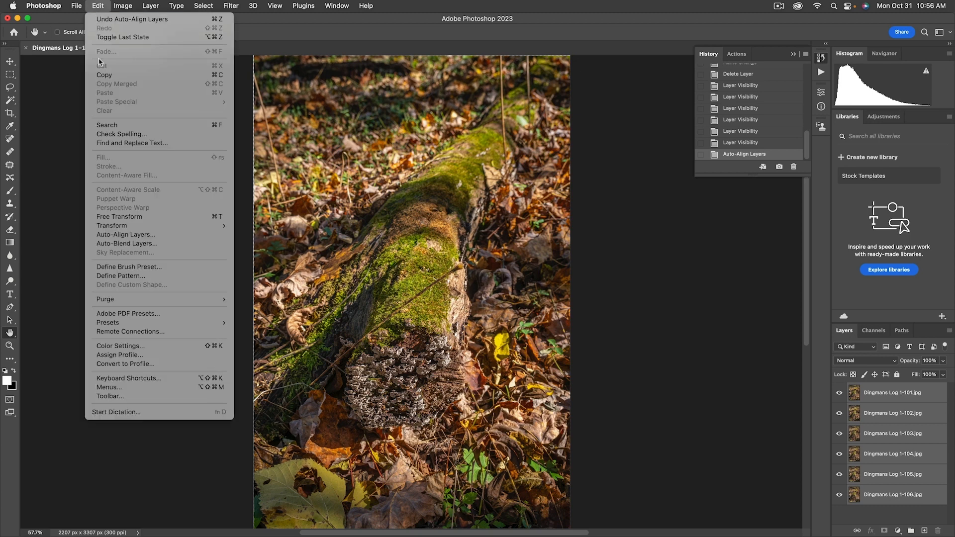
pyautogui.click(127, 244)
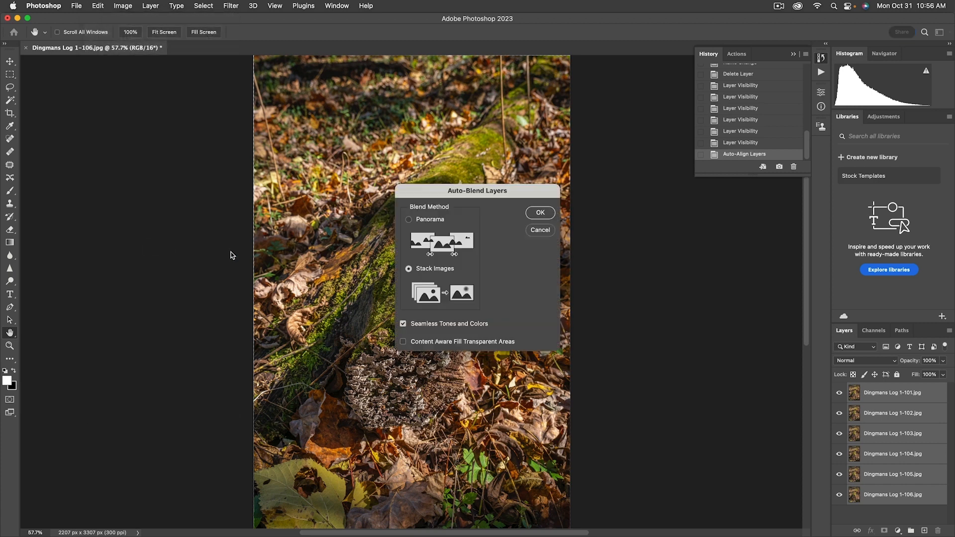
pyautogui.moveTo(442, 287)
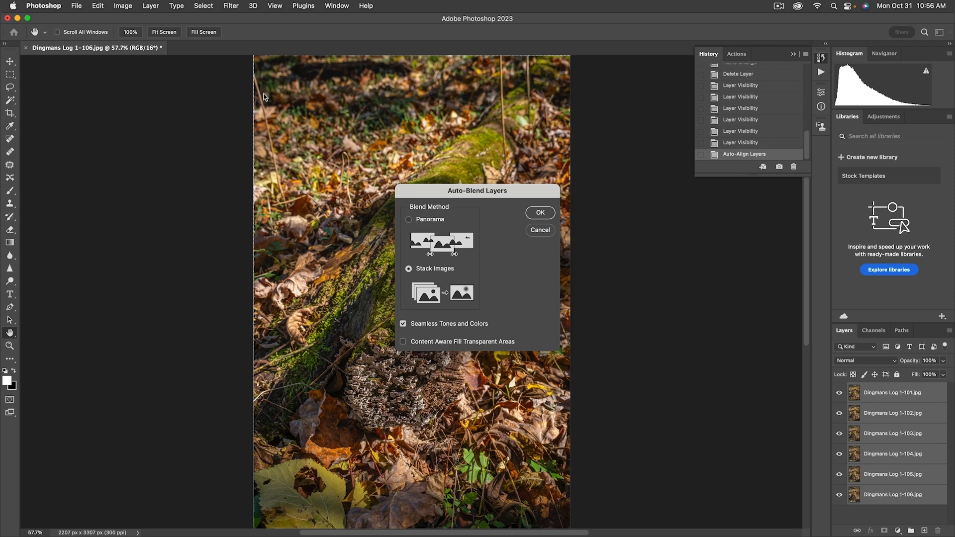
pyautogui.moveTo(453, 236)
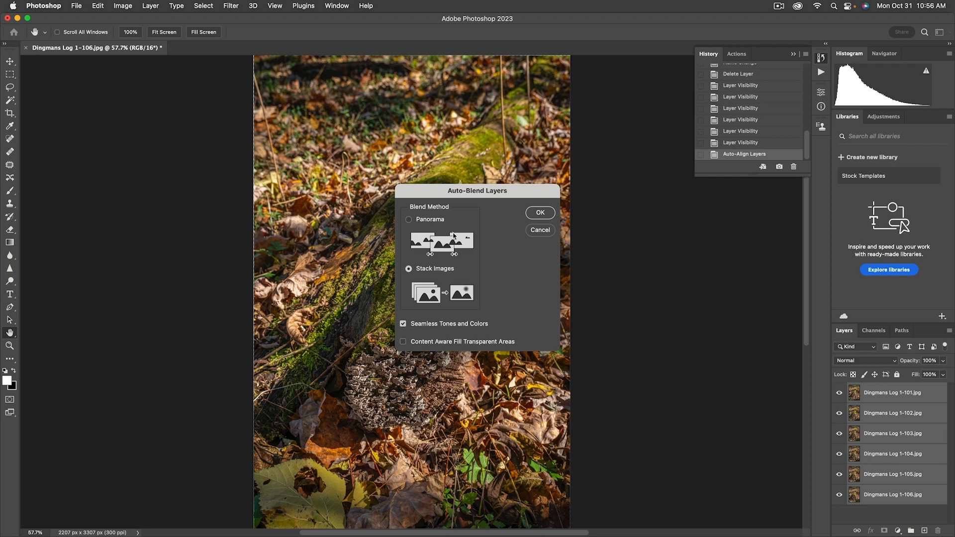
pyautogui.click(539, 213)
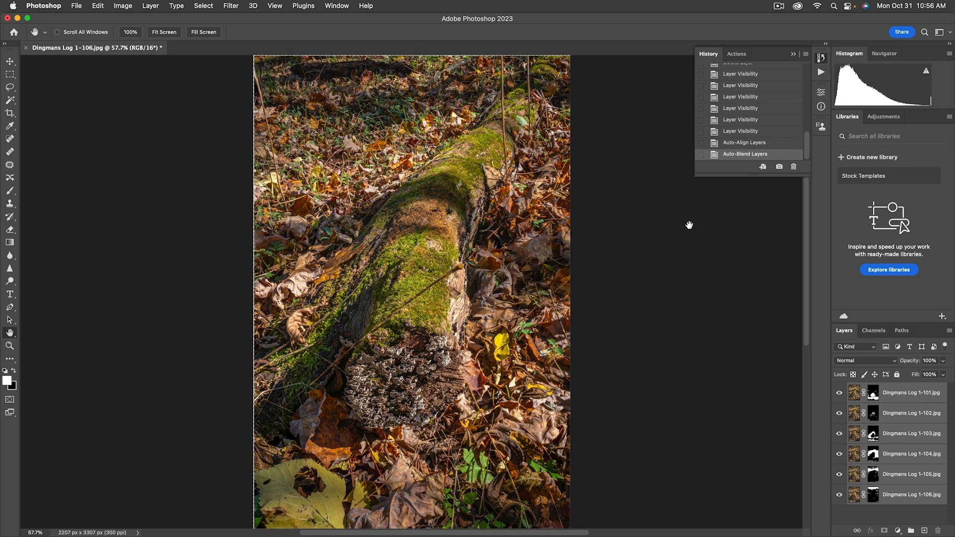
pyautogui.moveTo(281, 269)
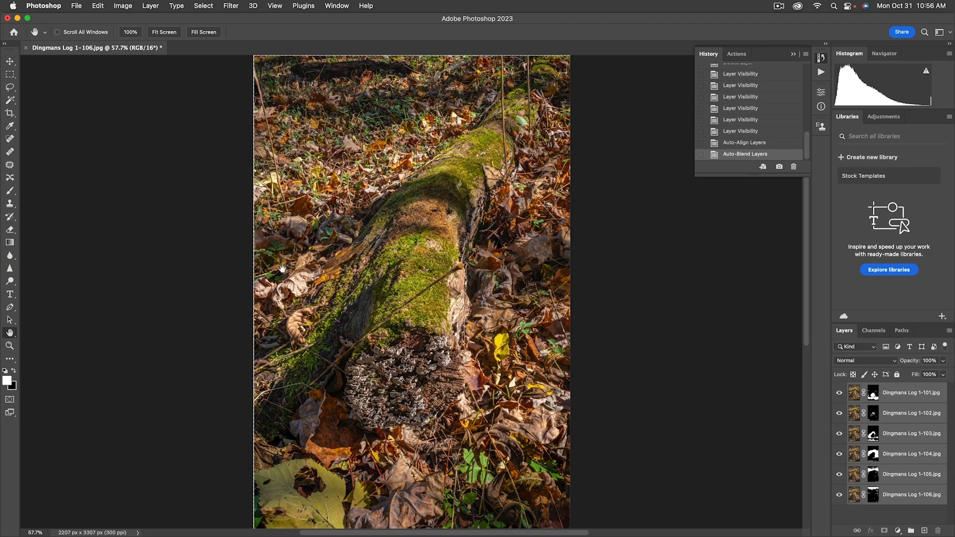
pyautogui.moveTo(259, 269)
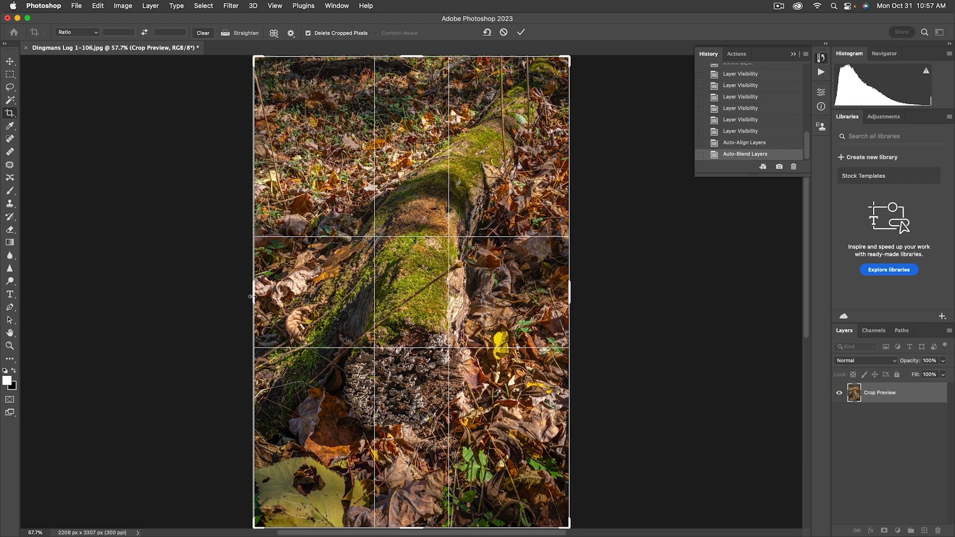
# - Apply the crop that trims the edges of the blended log stack
pyautogui.click(520, 33)
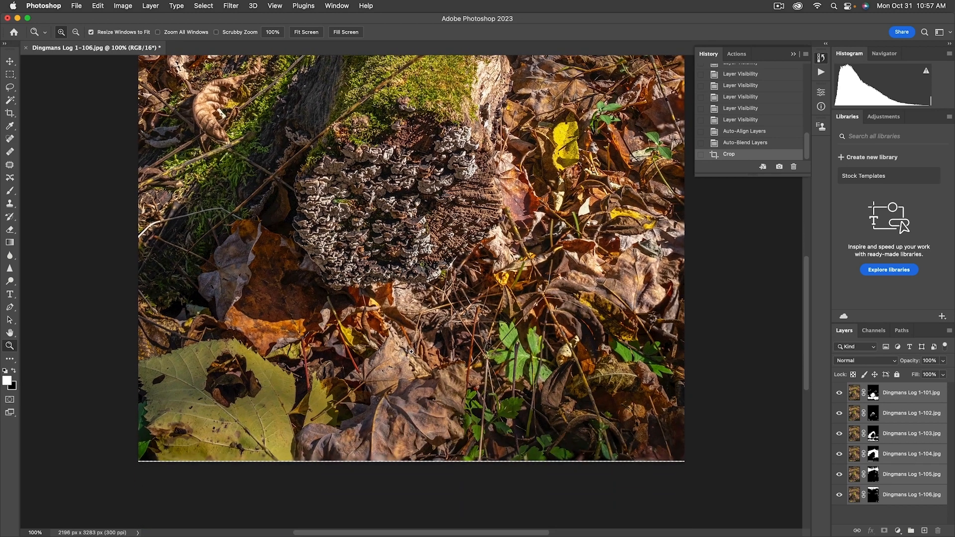
pyautogui.moveTo(494, 432)
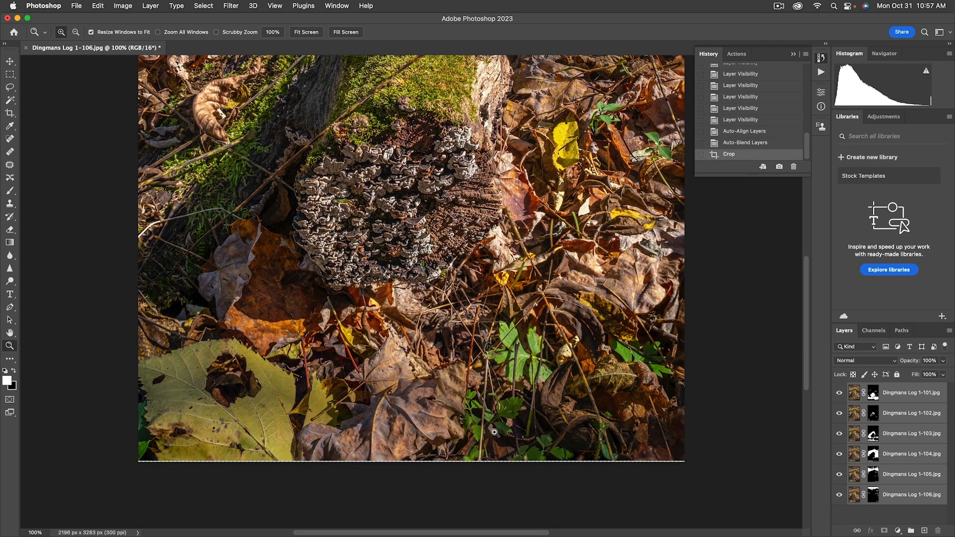
pyautogui.moveTo(540, 413)
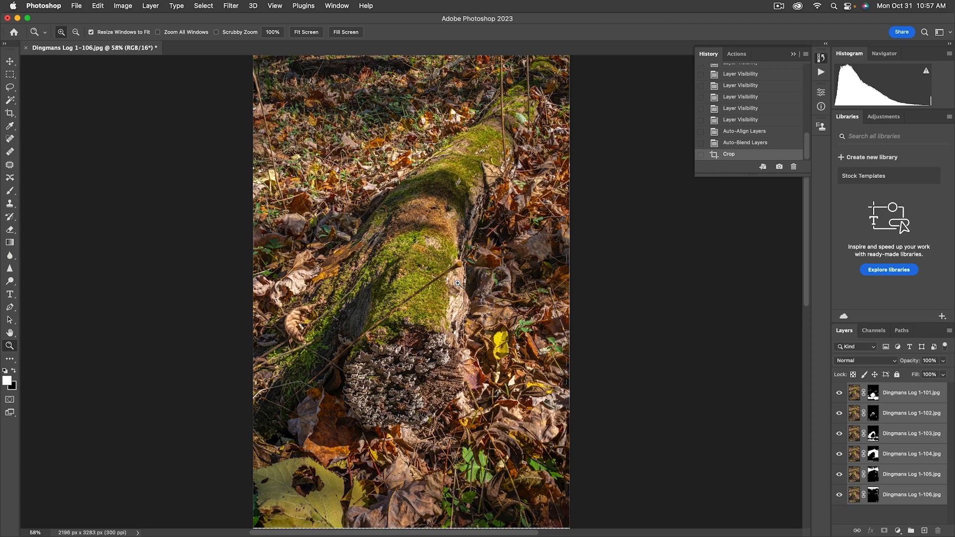
pyautogui.moveTo(429, 255)
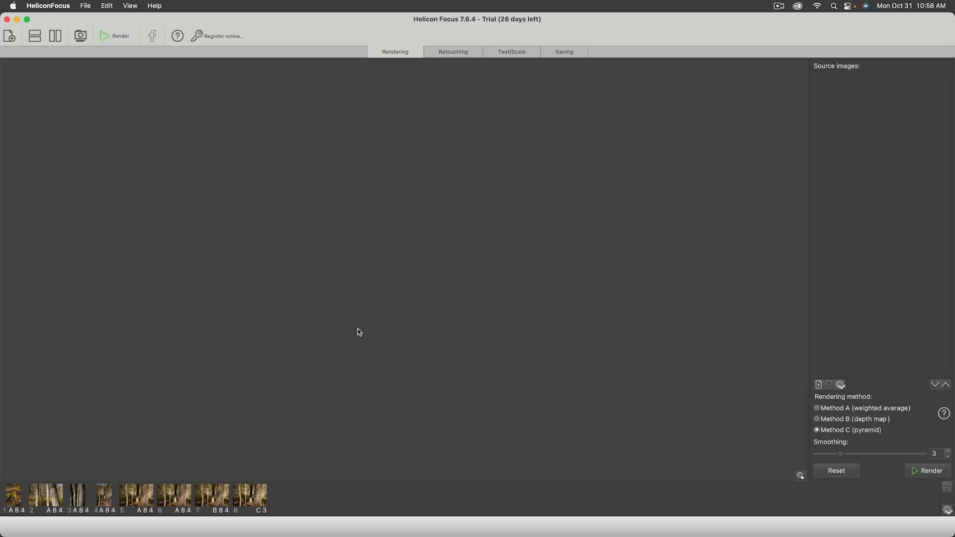
pyautogui.moveTo(852, 429)
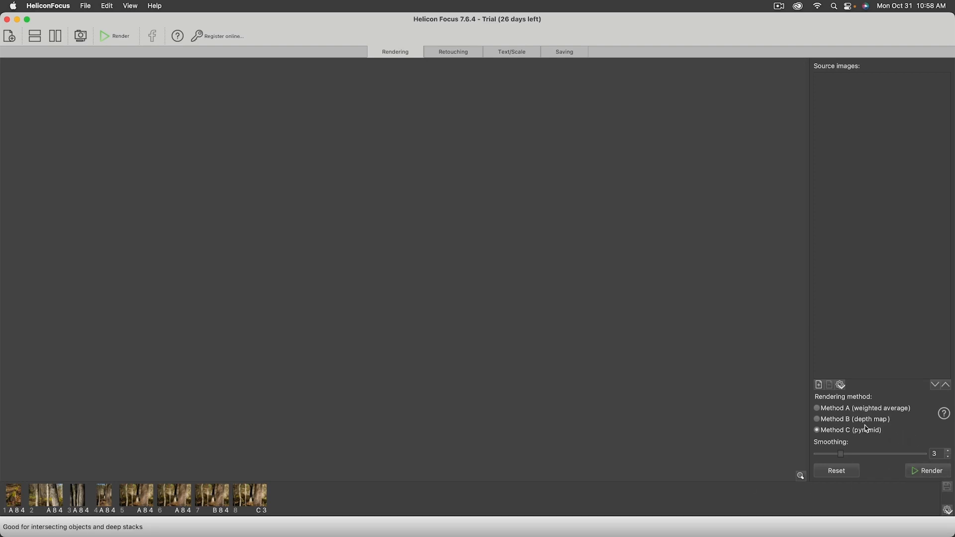
# - Choose Method A (weighted average) as the Helicon Focus rendering method
pyautogui.click(816, 382)
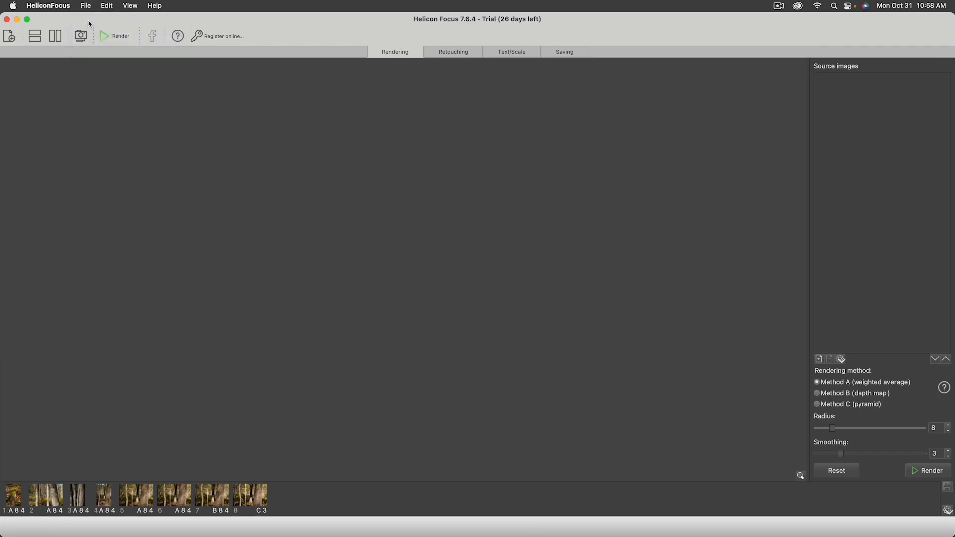
# - Add Dingmans Log 1-101 through 1-106 as the six source images
pyautogui.click(9, 35)
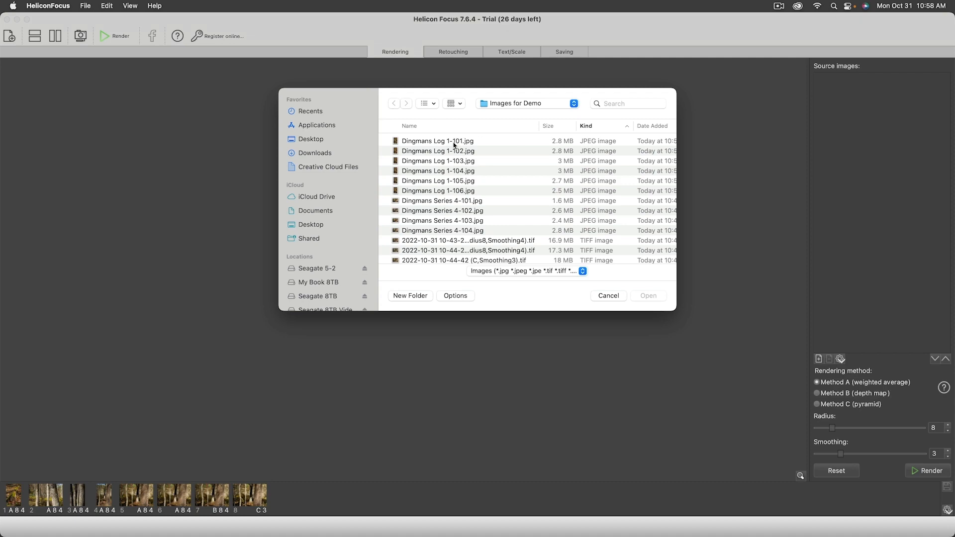
pyautogui.click(437, 141)
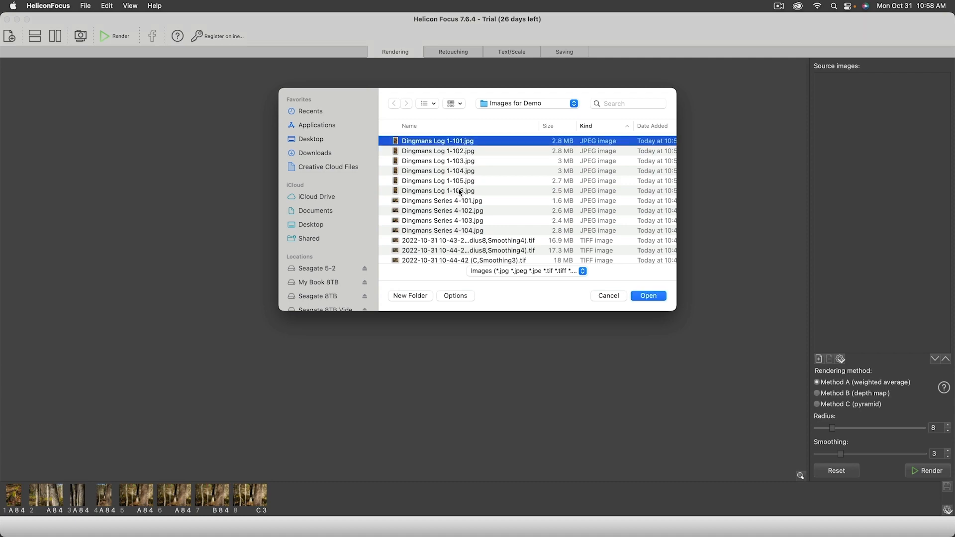
pyautogui.click(648, 295)
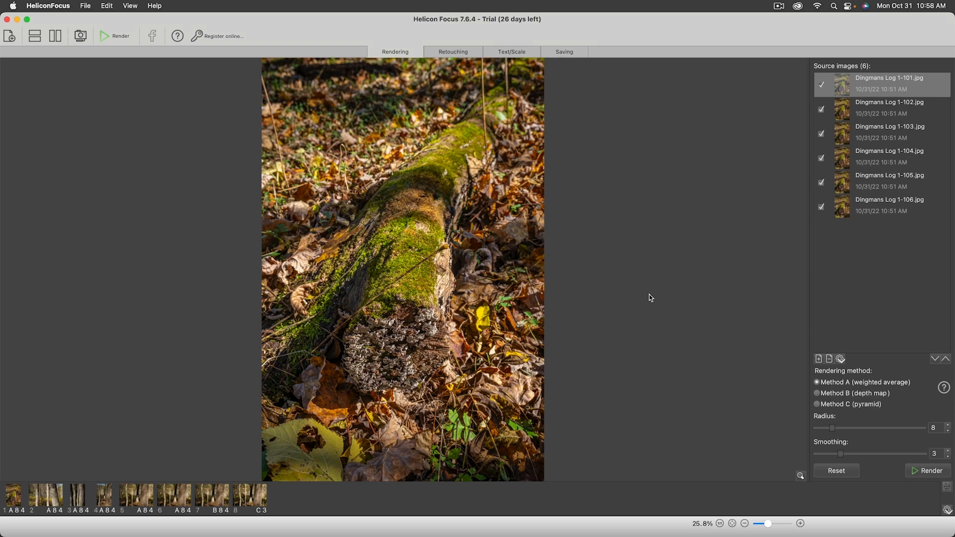
pyautogui.moveTo(678, 342)
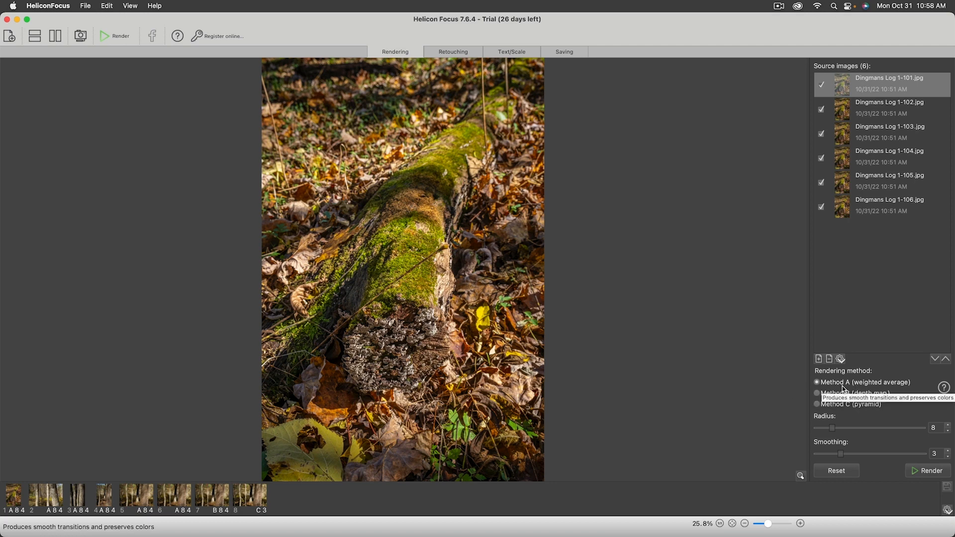
pyautogui.moveTo(843, 394)
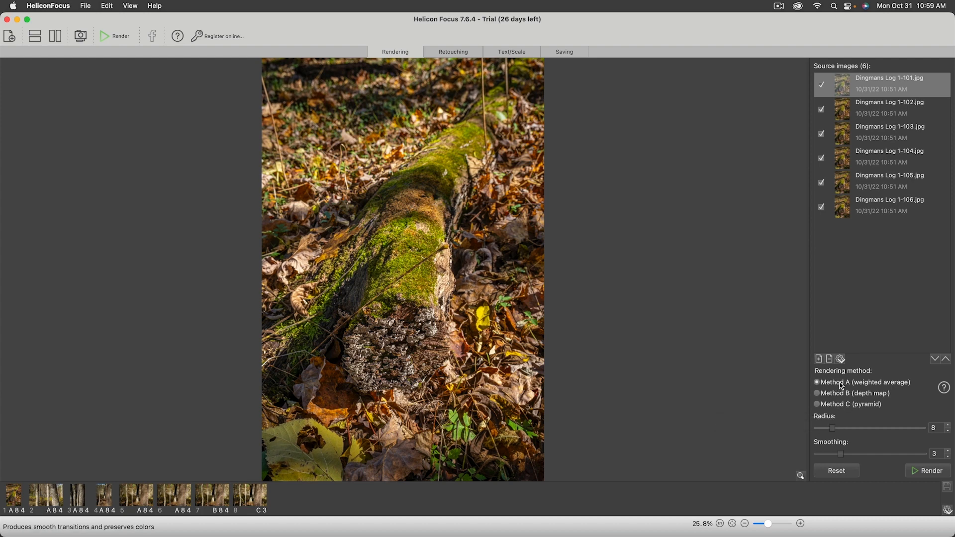
pyautogui.moveTo(724, 404)
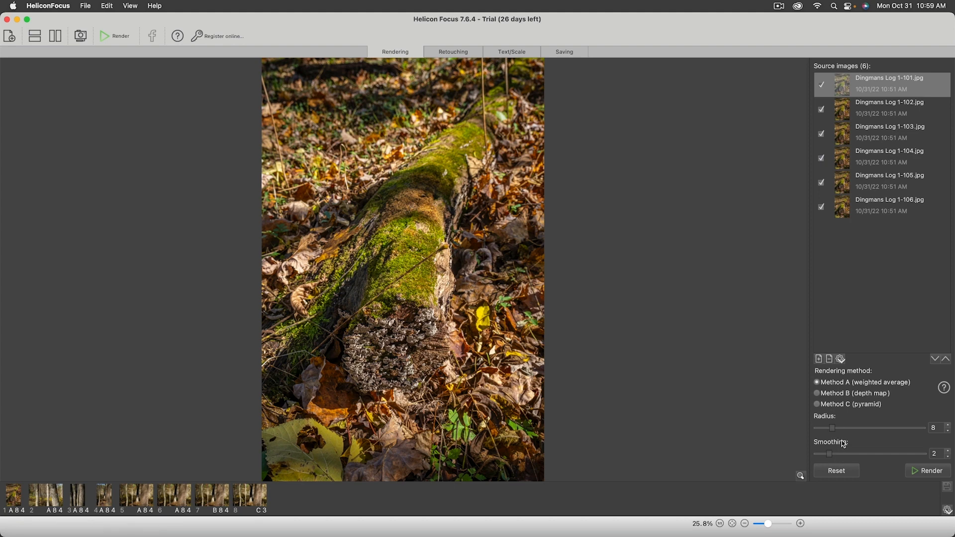
# - Lower the weighted-average radius to 7 for the six log images
pyautogui.moveTo(833, 428); pyautogui.dragTo(830, 428)
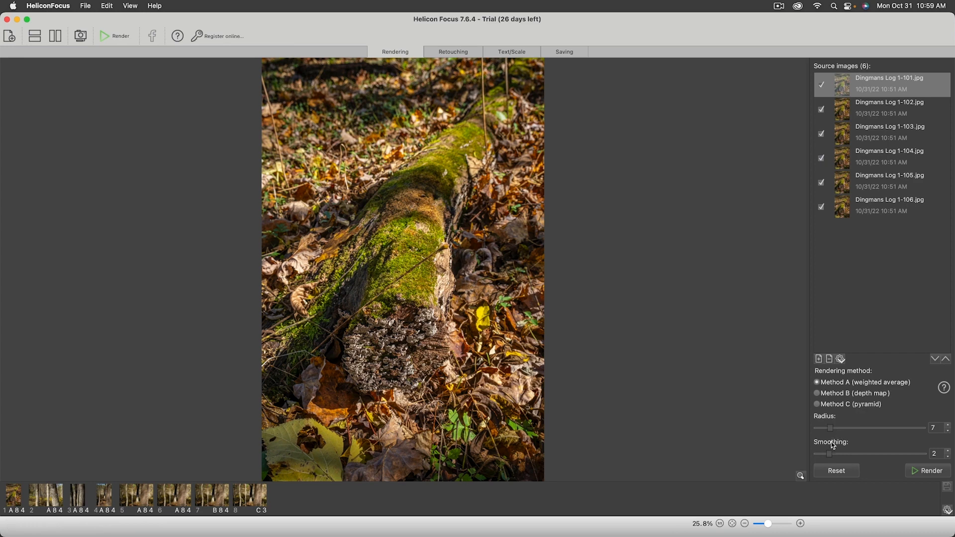
pyautogui.moveTo(780, 440)
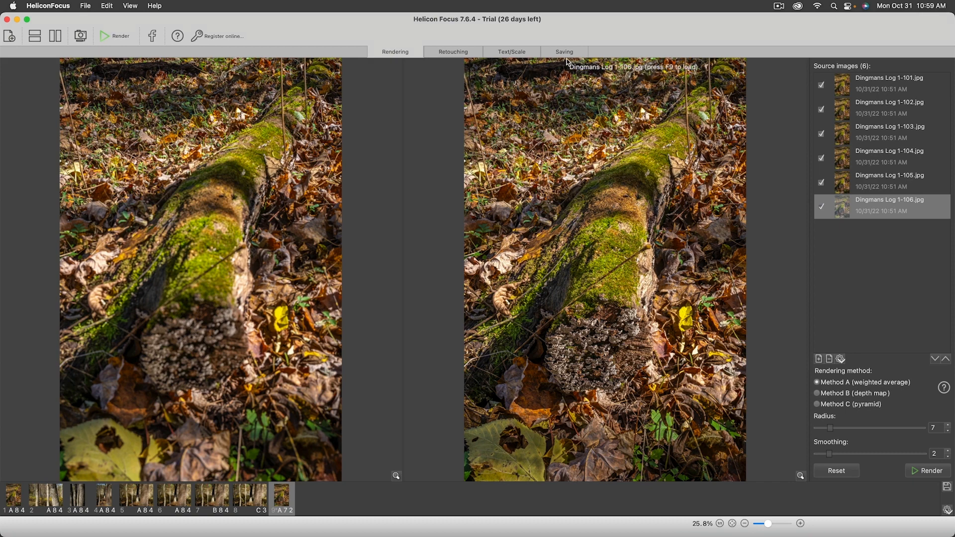
# - Save the rendered stack as LZW-compressed TIFF HeliconA in Images for Demo
pyautogui.click(563, 51)
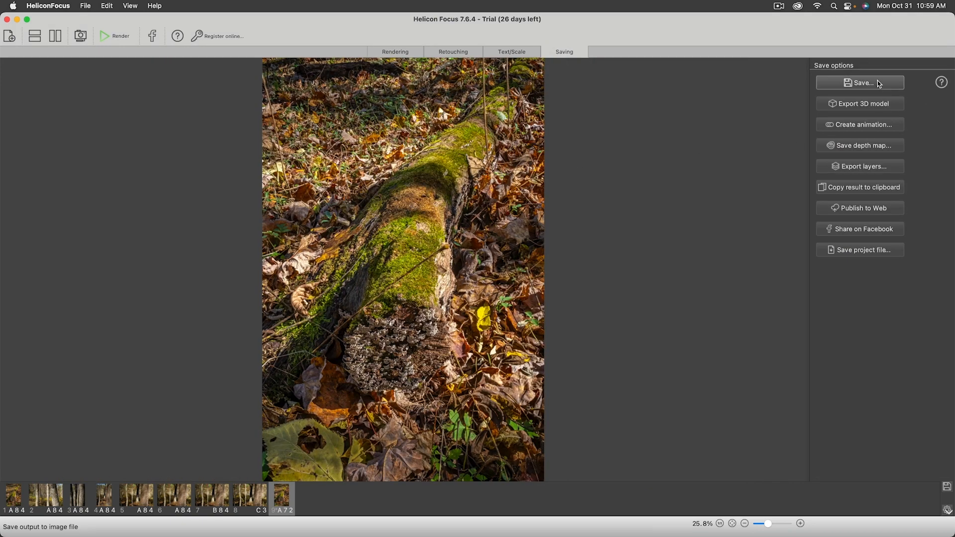
pyautogui.click(859, 82)
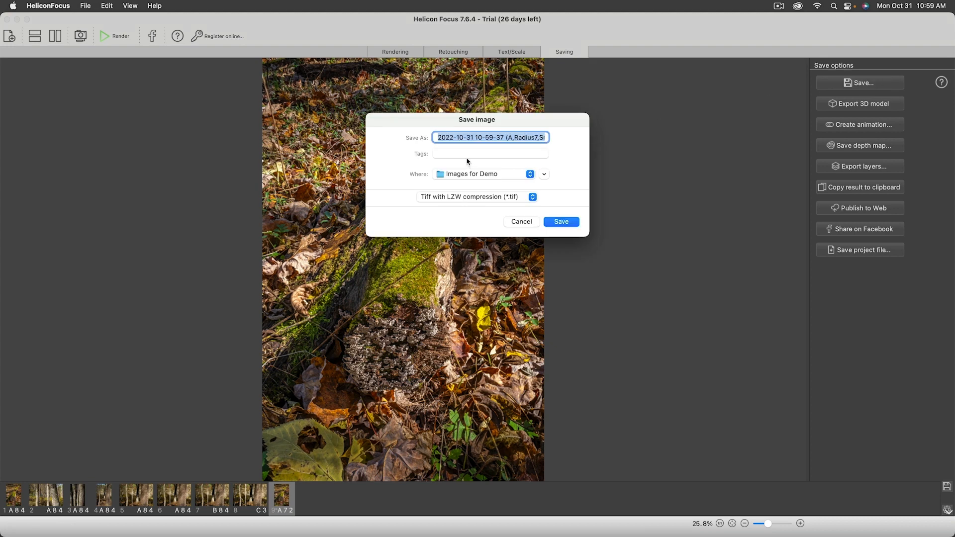
pyautogui.write('Helicon')
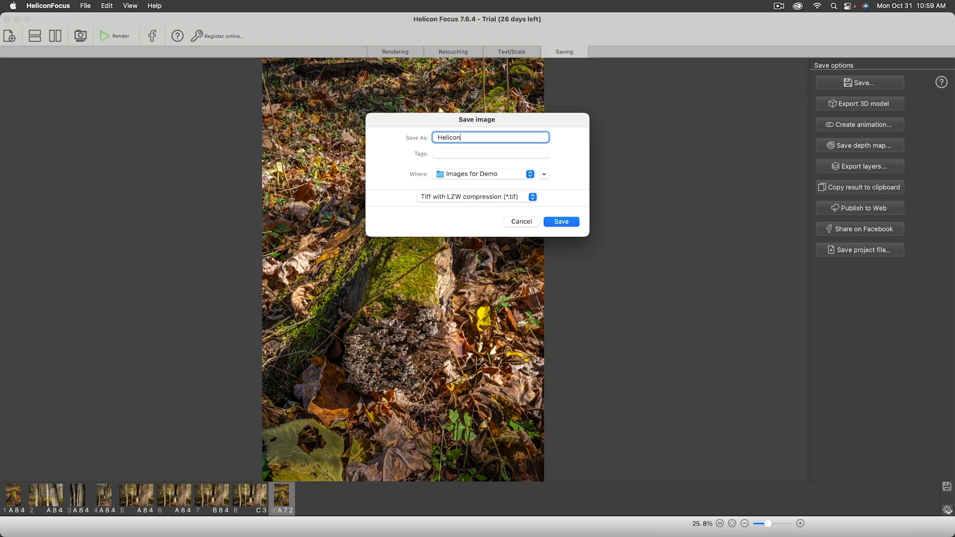
pyautogui.write('A')
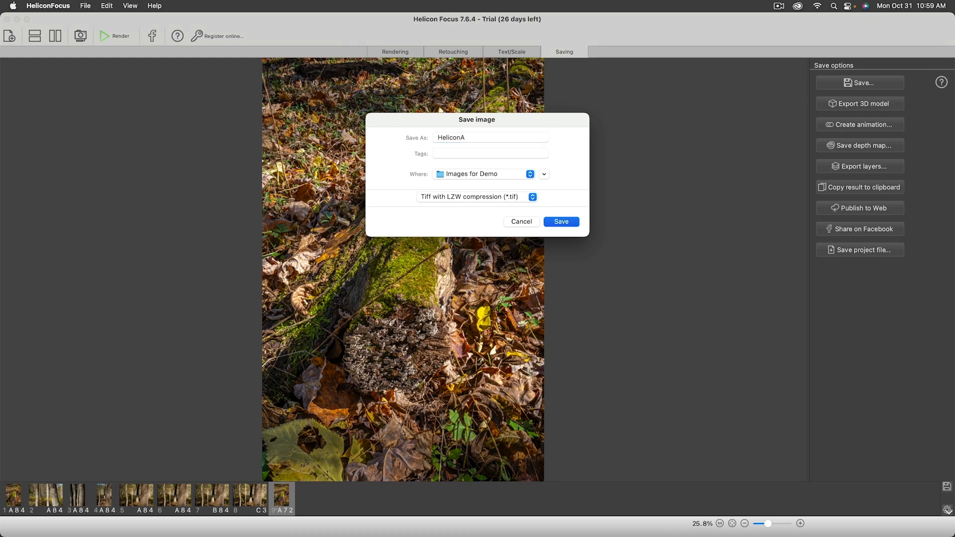
pyautogui.click(560, 221)
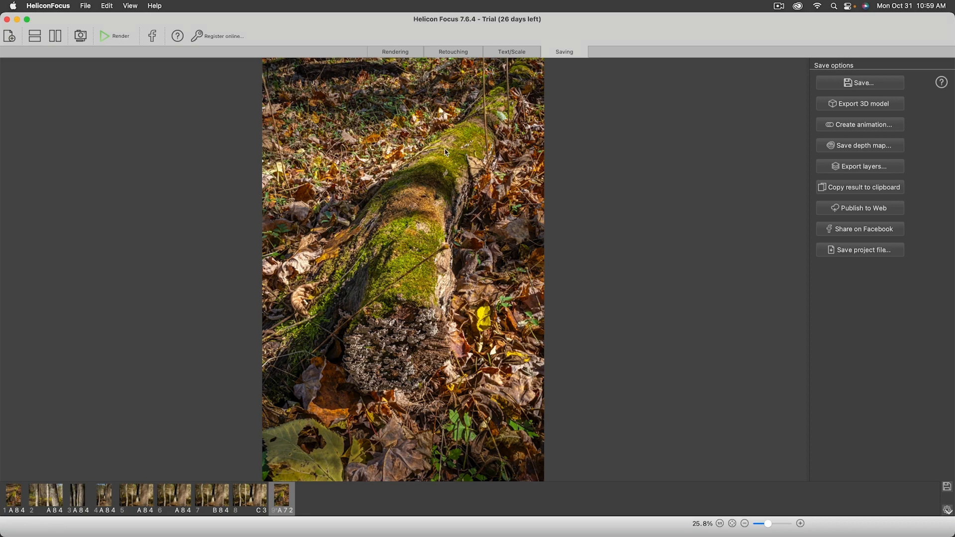
# - View the rendered result beside a source image in the Retouching workspace
pyautogui.click(453, 51)
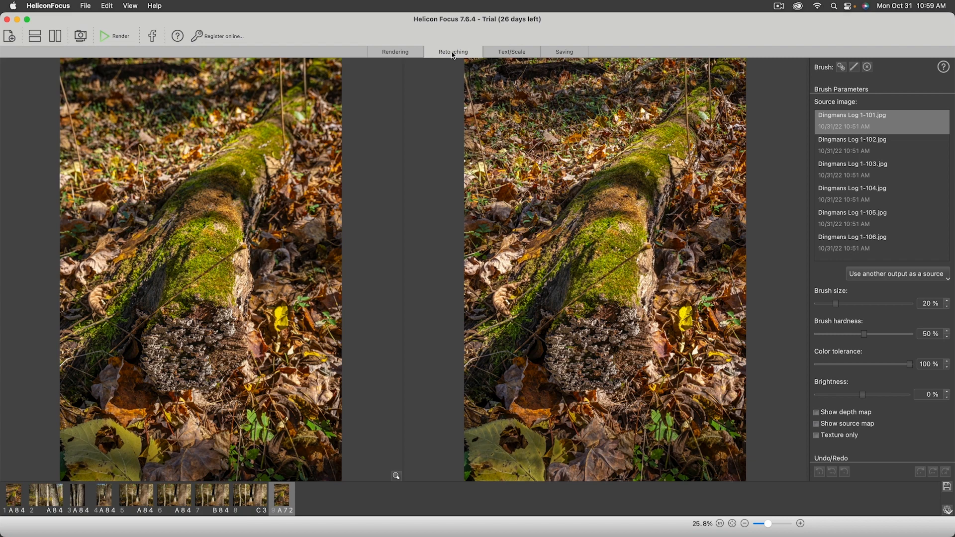
pyautogui.moveTo(335, 105)
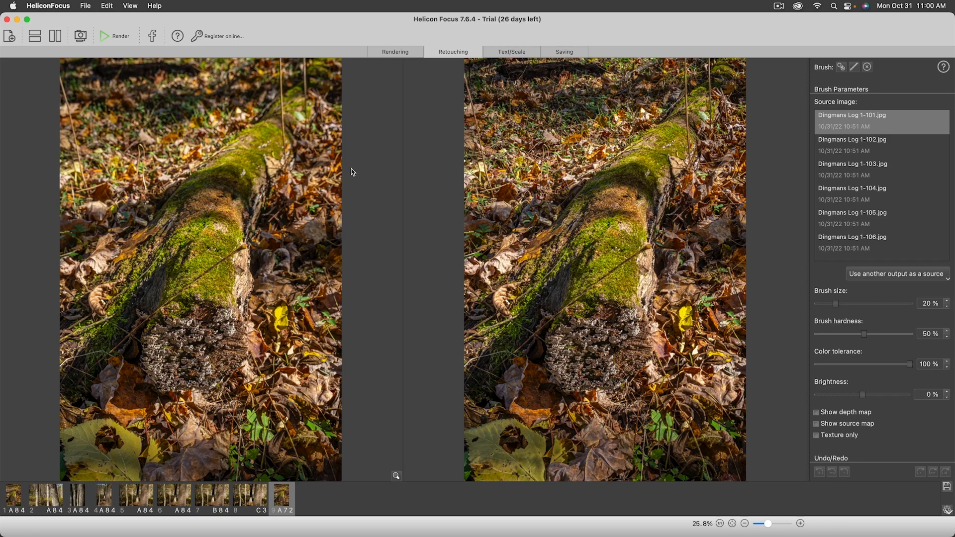
pyautogui.moveTo(355, 165)
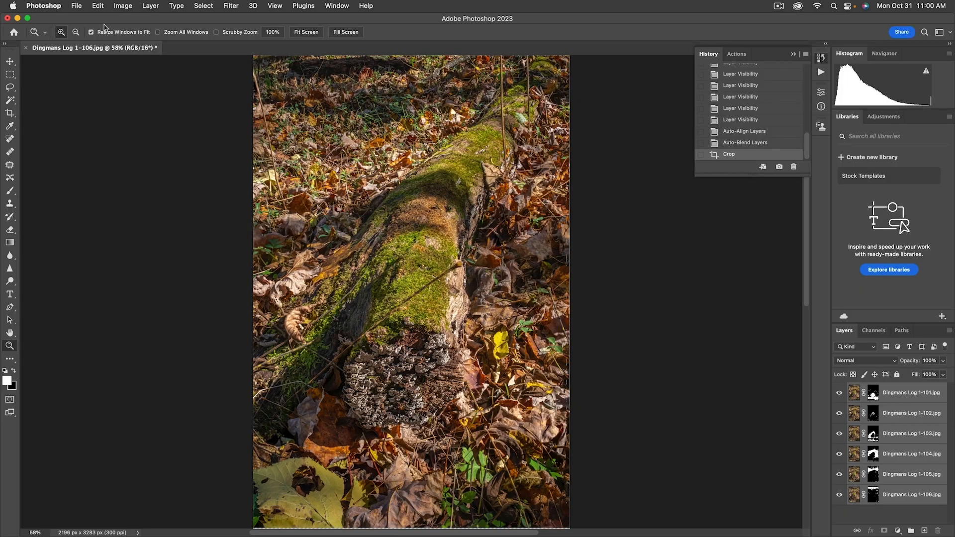
# - Open HeliconA.tif as its own document and pan around it at 100%
pyautogui.click(76, 6)
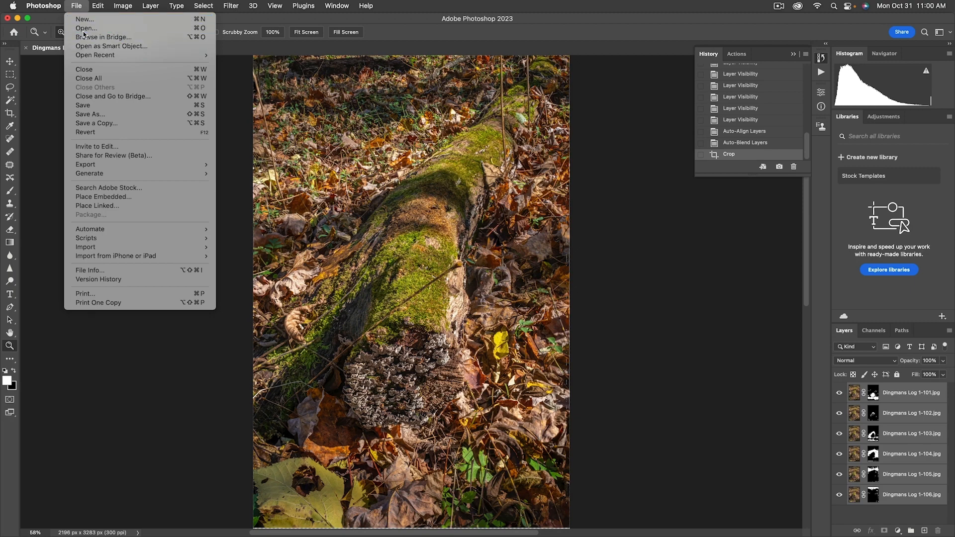
pyautogui.click(86, 27)
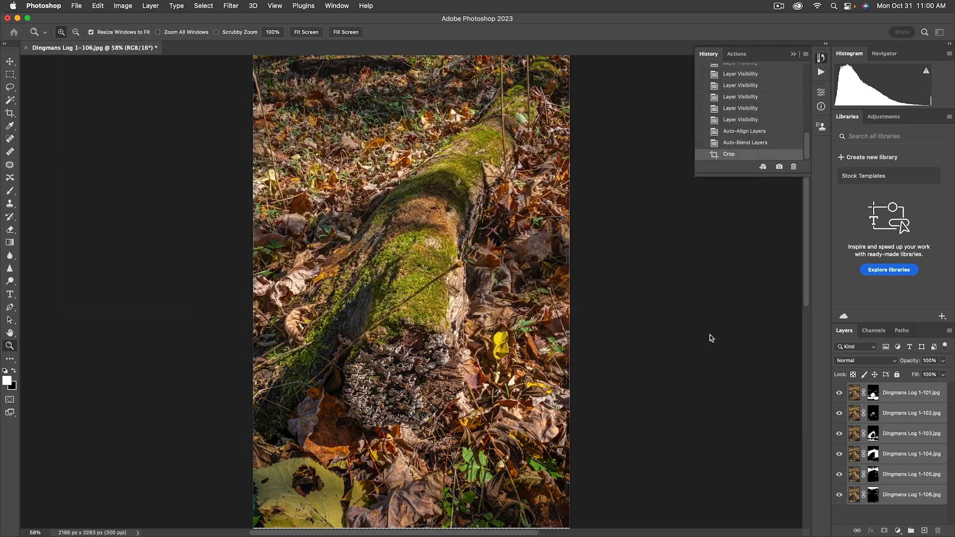
pyautogui.click(212, 47)
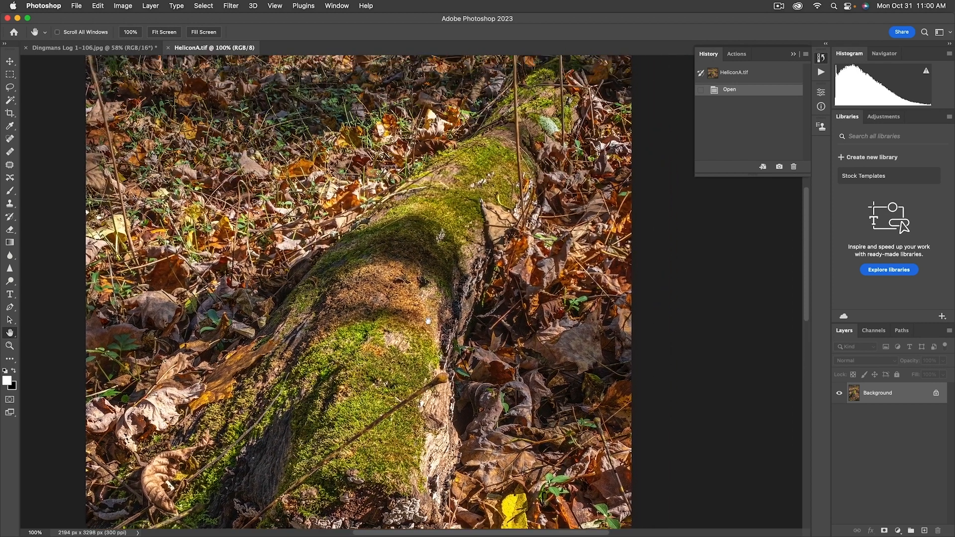
pyautogui.moveTo(426, 317); pyautogui.dragTo(362, 322)
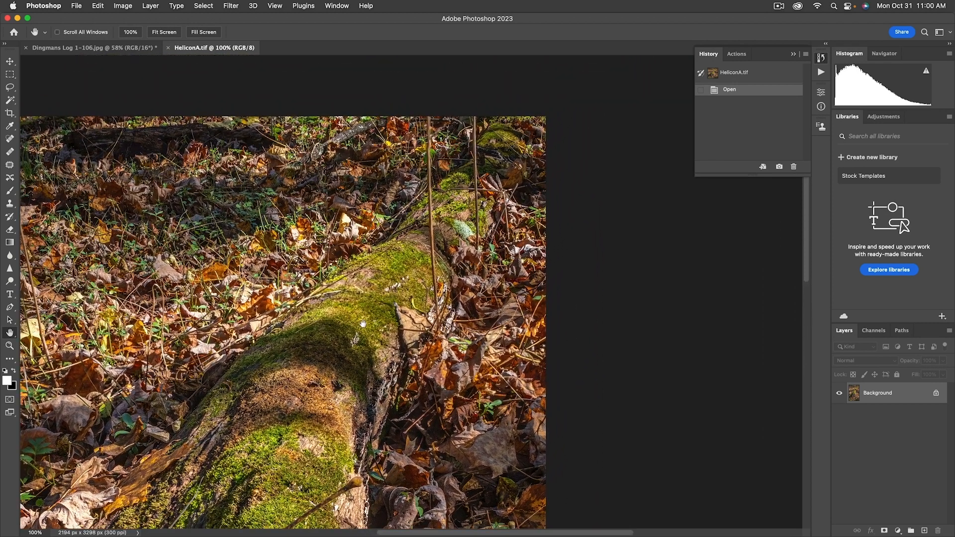